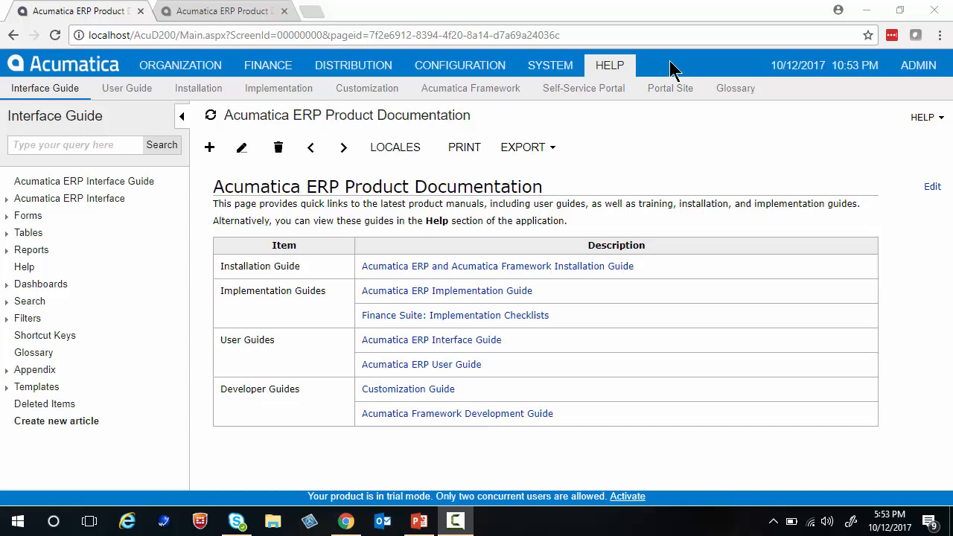
pyautogui.moveTo(459, 66)
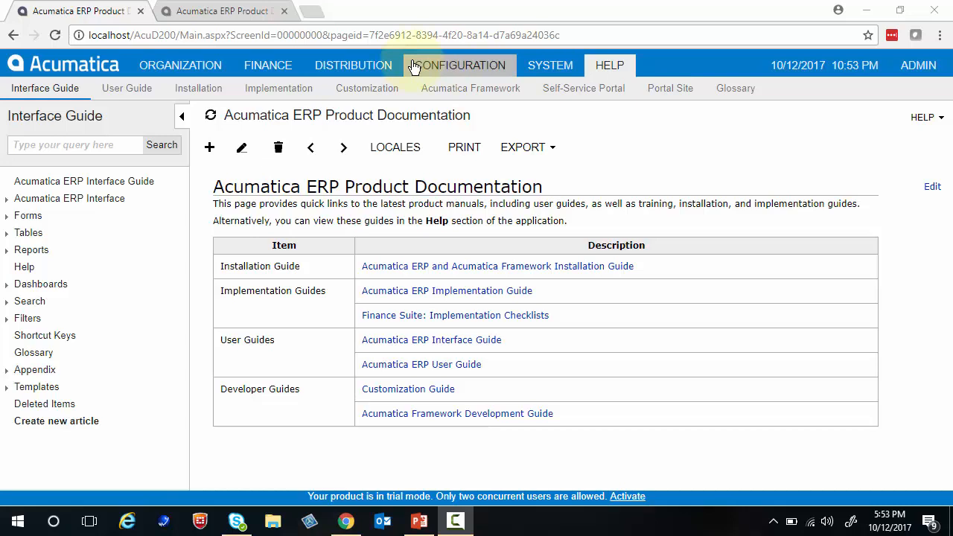
# Step: Go from Finance to Accounts Payable and open Bills and Adjustments
pyautogui.click(267, 65)
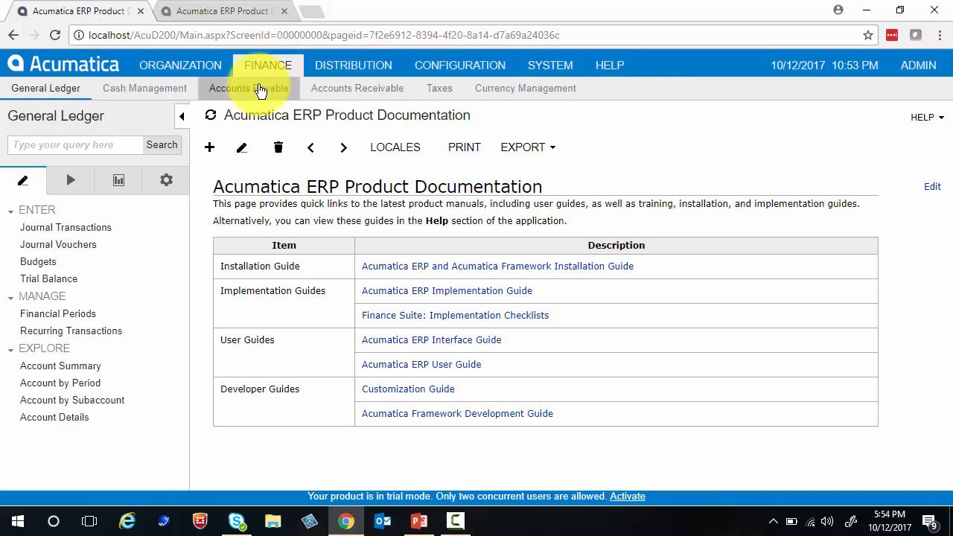
pyautogui.click(248, 88)
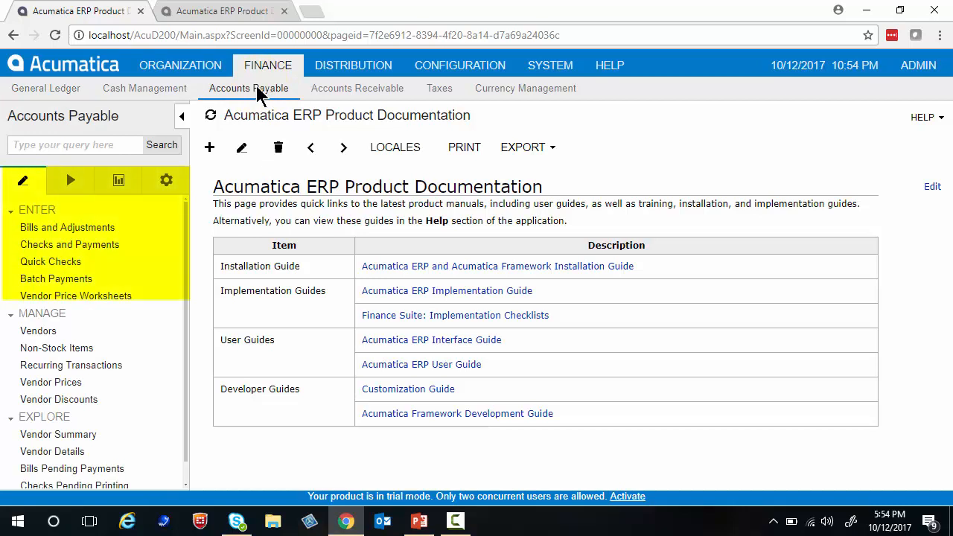
pyautogui.moveTo(102, 212)
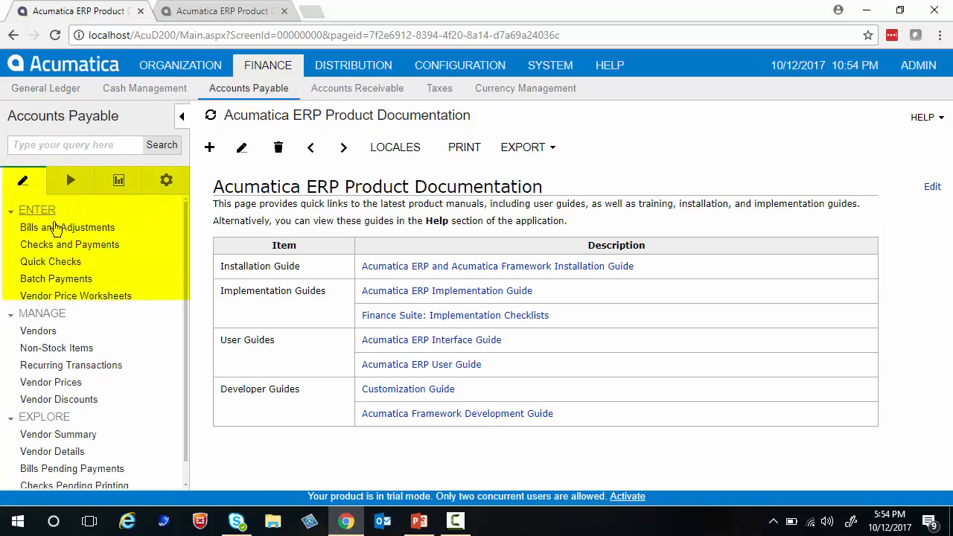
pyautogui.click(72, 227)
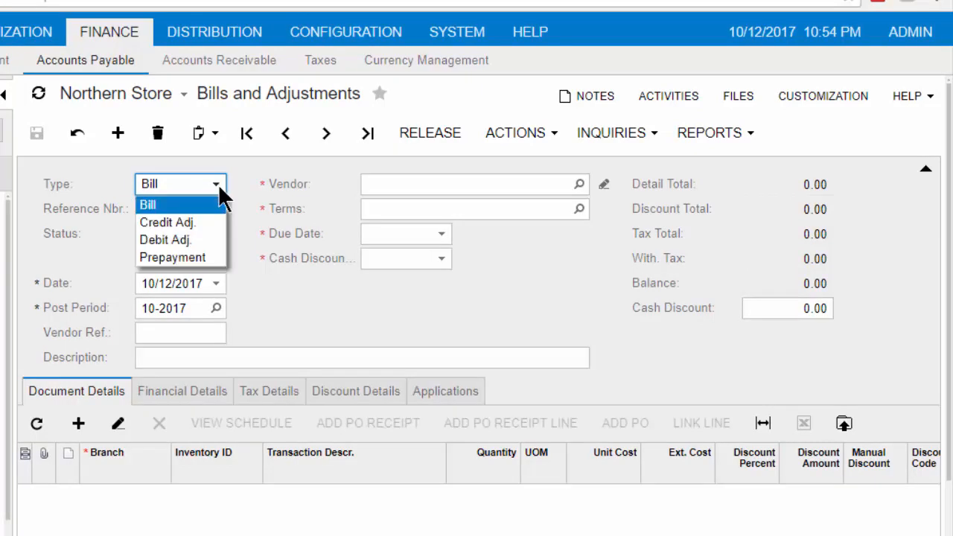
# Step: Keep the type as Bill and choose vendor ACMECO, filling Net 30 terms
pyautogui.click(148, 205)
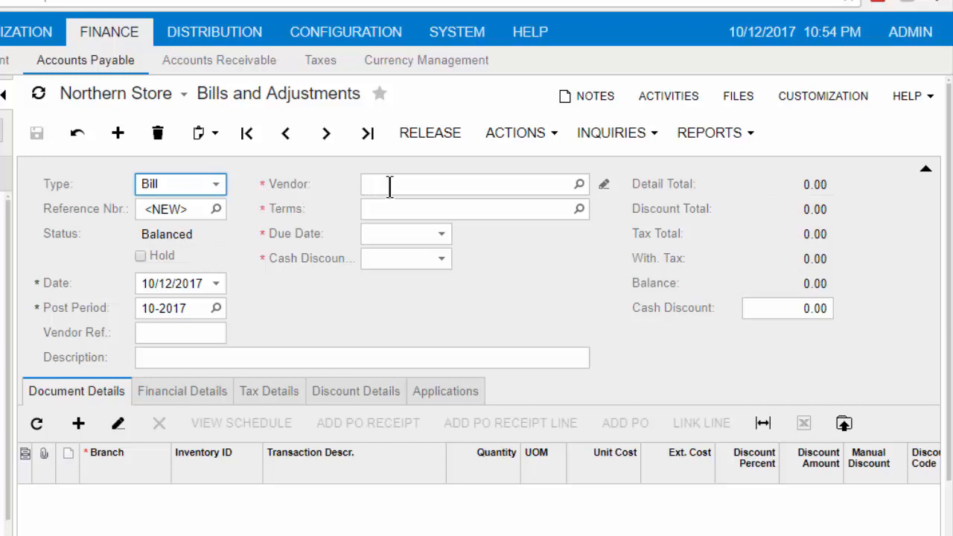
pyautogui.write('a')
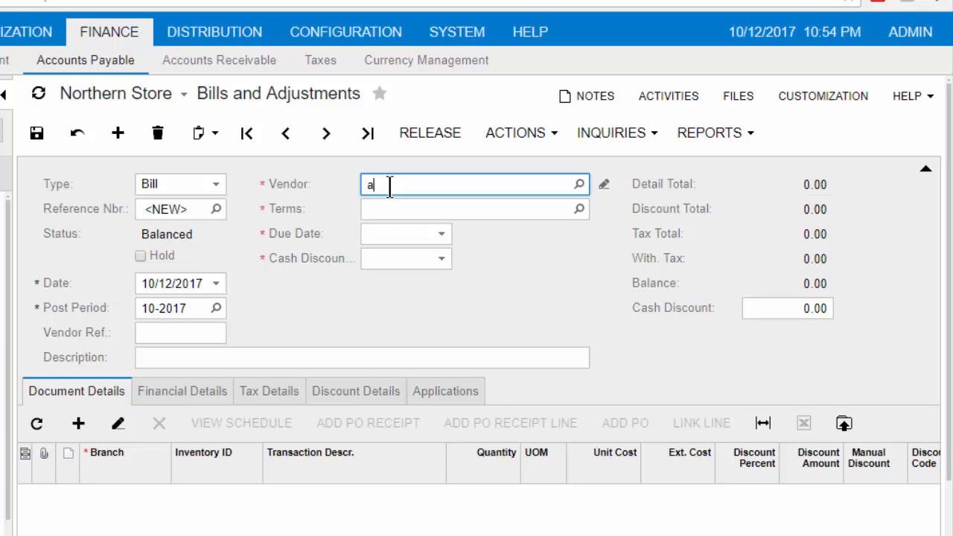
pyautogui.write('cmeCo')
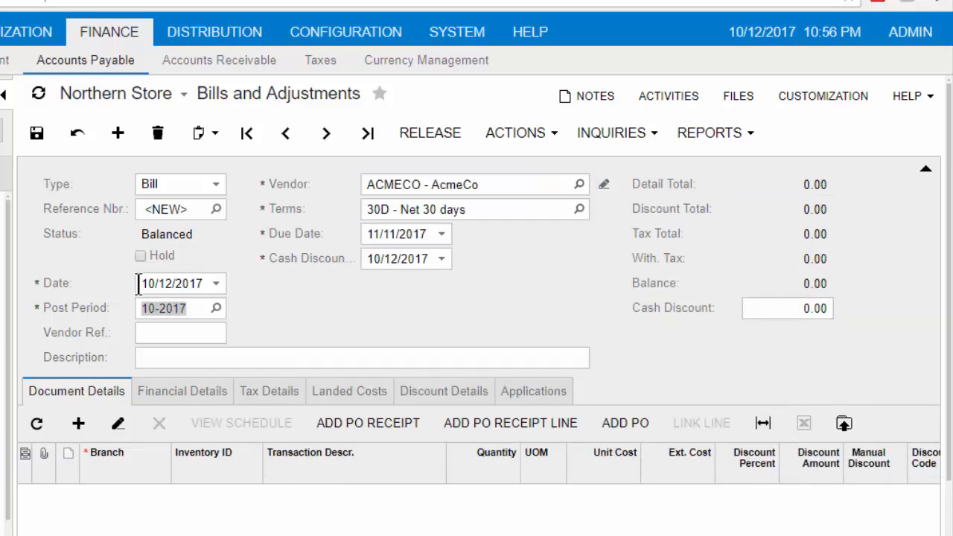
# Step: Enter bill date 10/11/2017 and vendor reference ACME1234
pyautogui.click(178, 283)
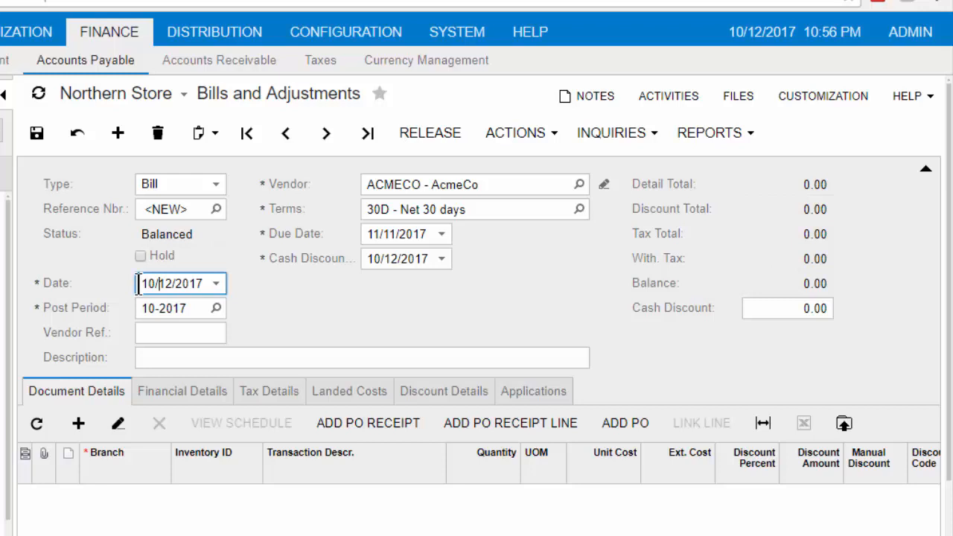
pyautogui.write('10/11/2017')
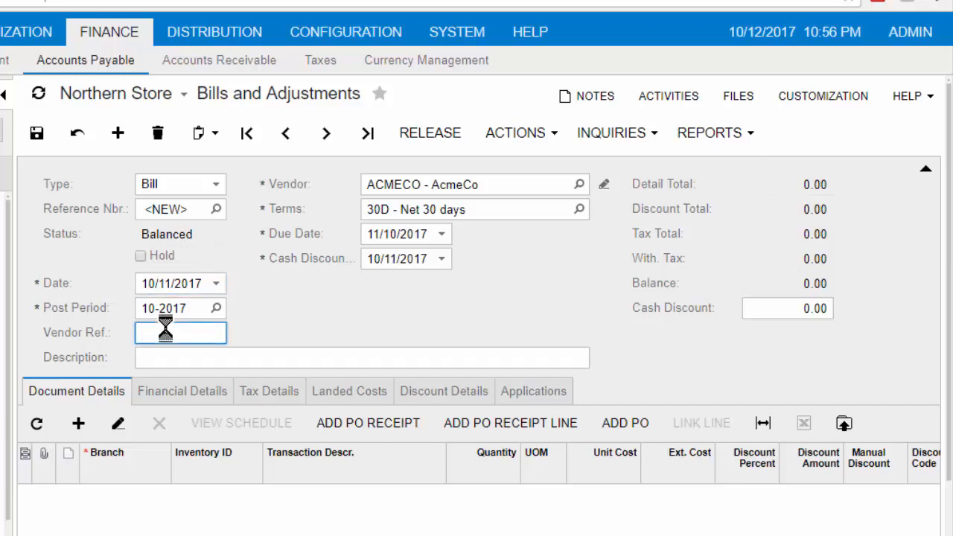
pyautogui.write('AC')
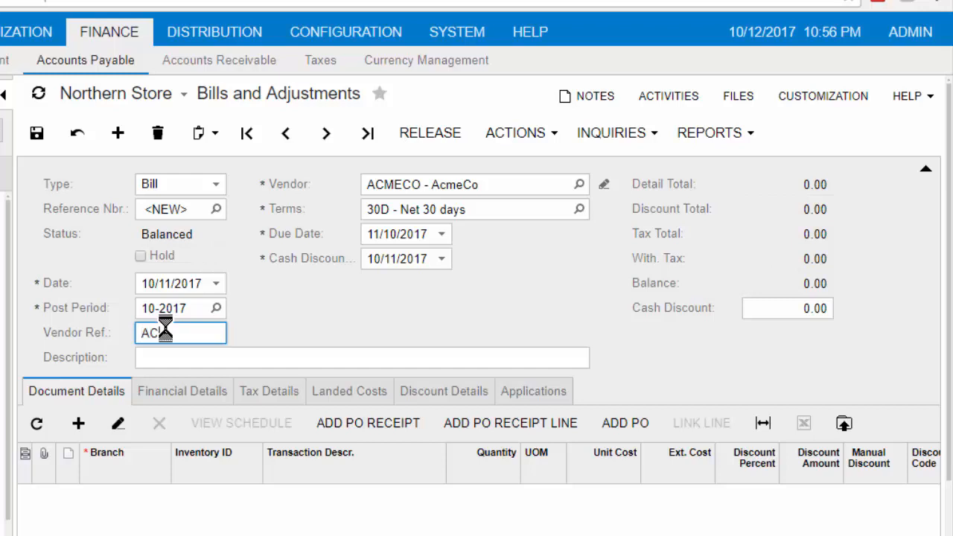
pyautogui.write('-1234')
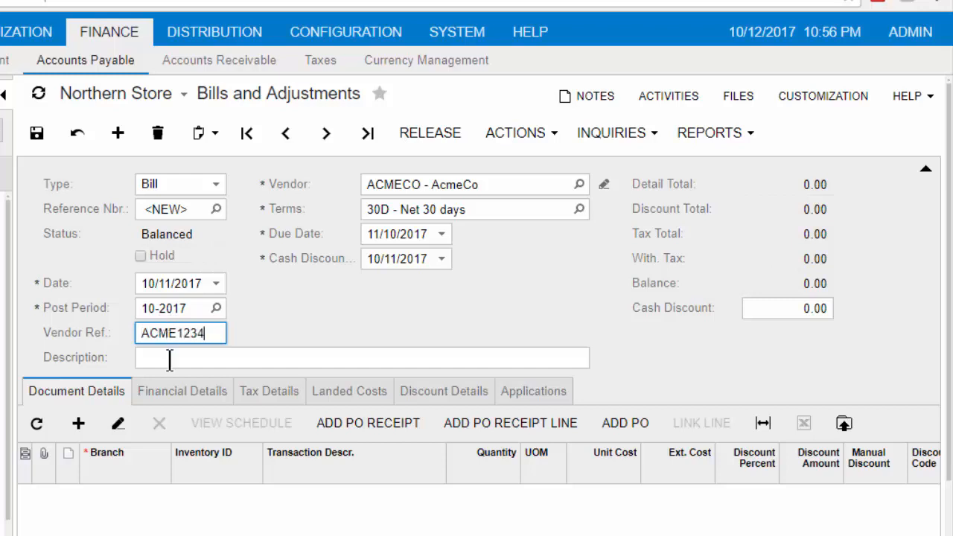
pyautogui.click(361, 357)
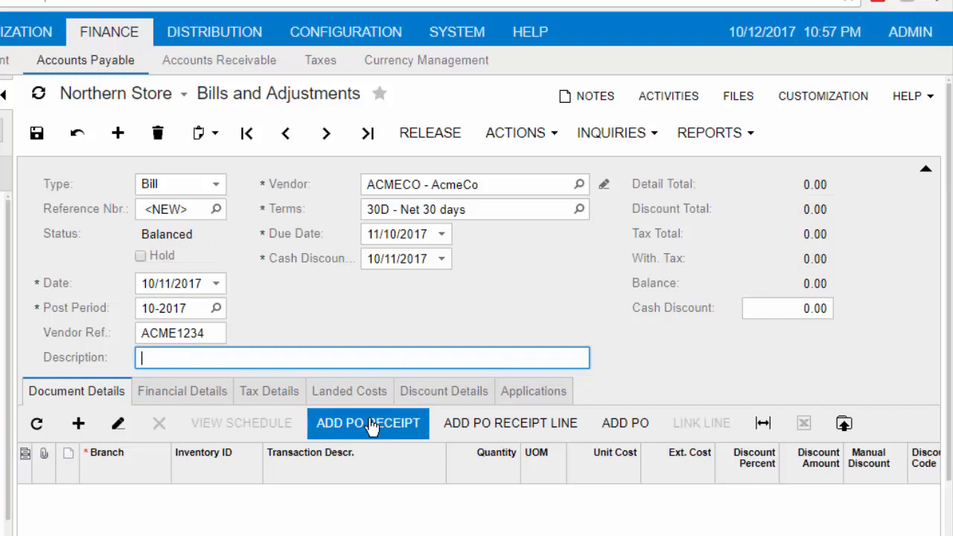
# Step: Add PO receipt 000008 to the bill, bringing in the 210.00 keyboard line
pyautogui.click(368, 423)
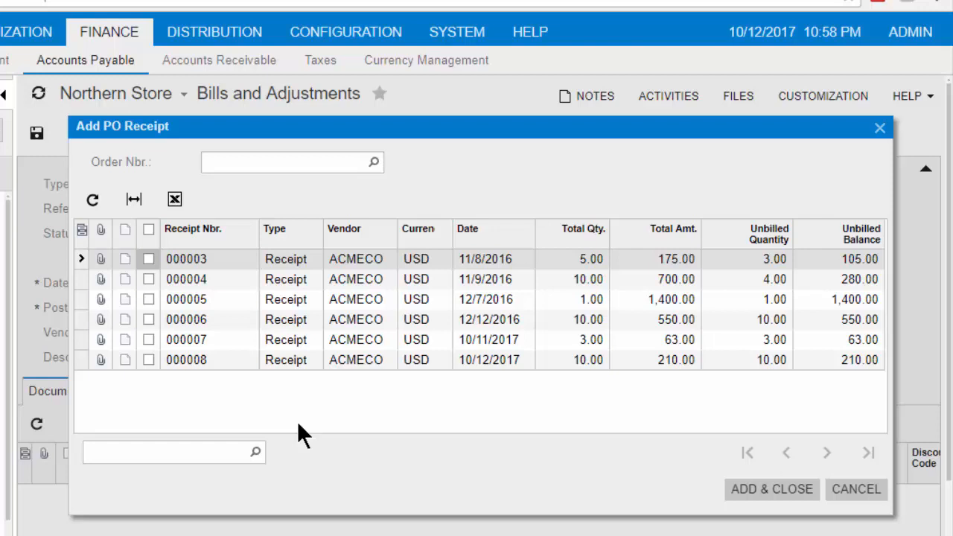
pyautogui.click(484, 359)
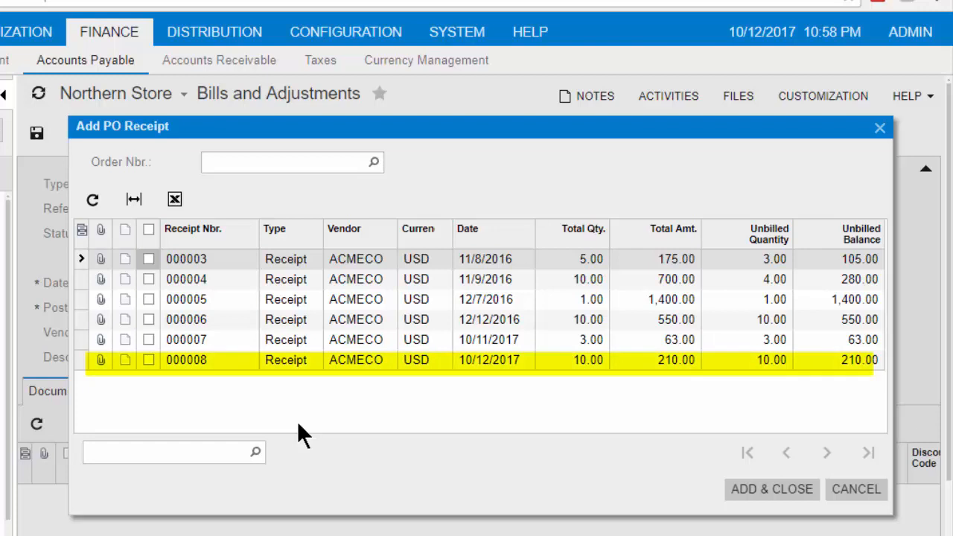
pyautogui.moveTo(235, 413)
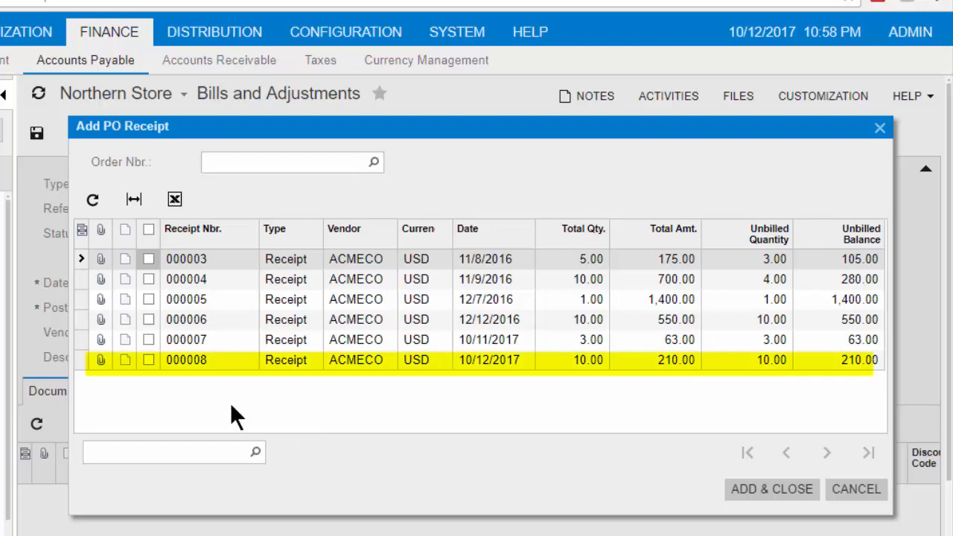
pyautogui.click(148, 360)
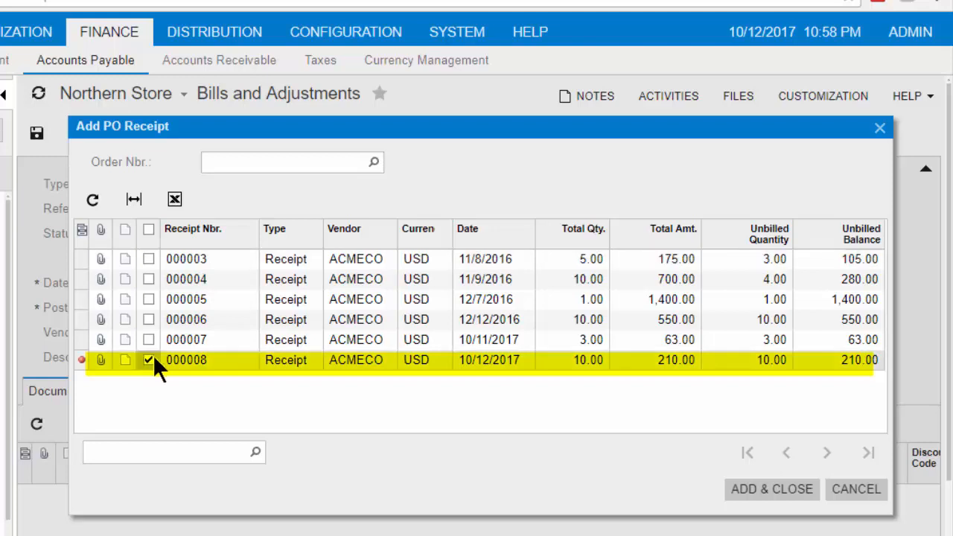
pyautogui.moveTo(771, 489)
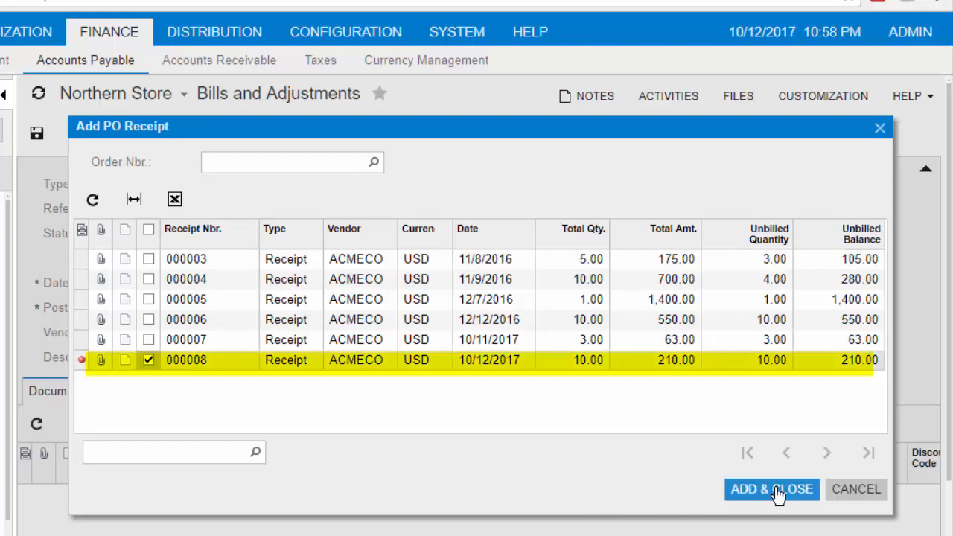
pyautogui.click(772, 490)
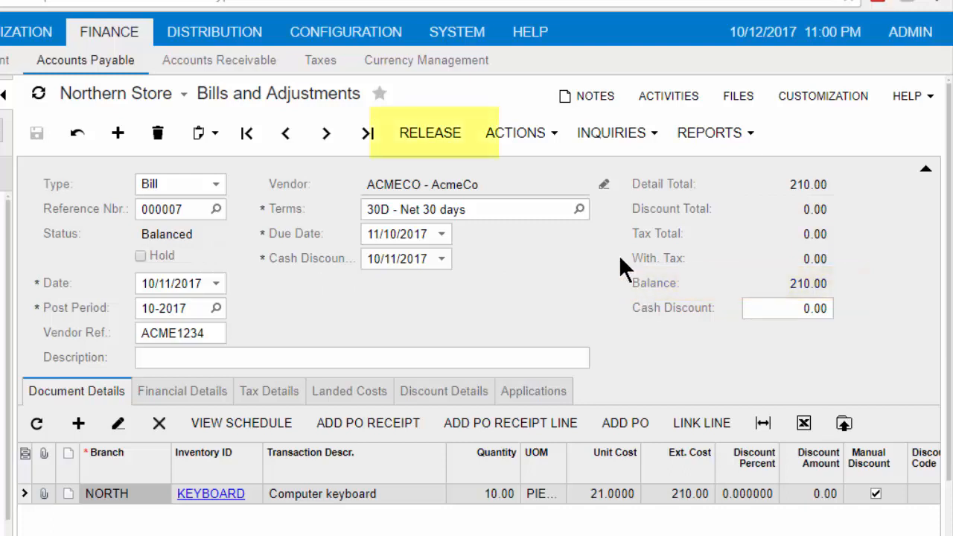
# Step: Release bill 000007 so its status becomes Open with a 210.00 balance
pyautogui.click(430, 133)
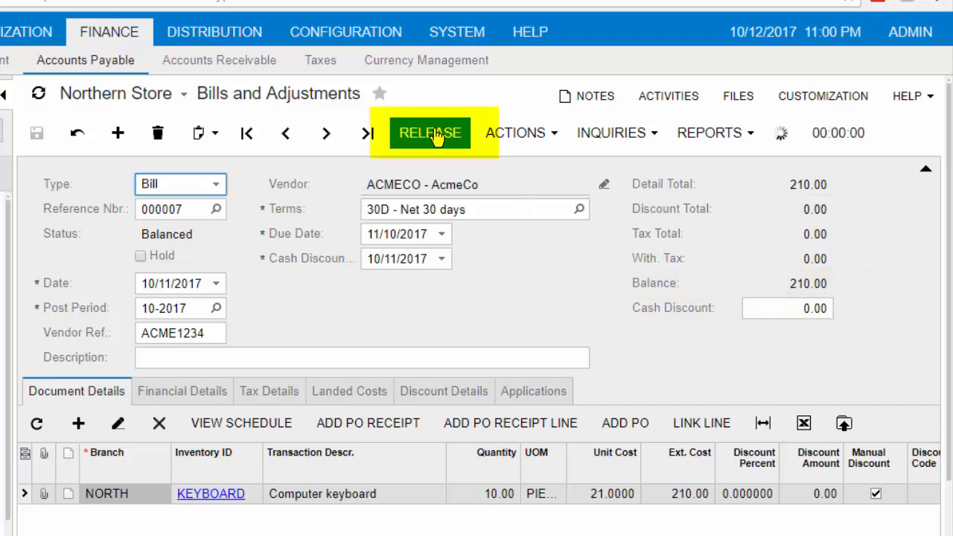
pyautogui.click(430, 132)
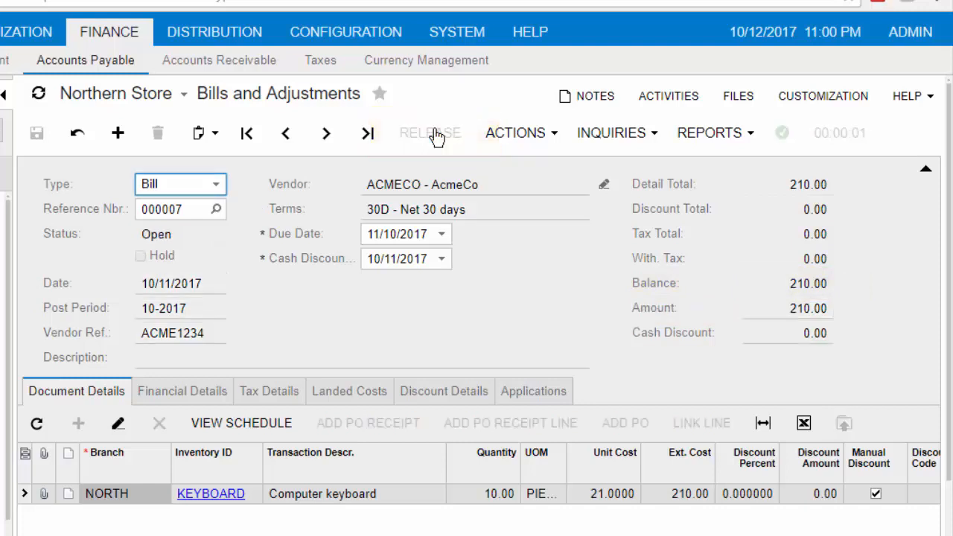